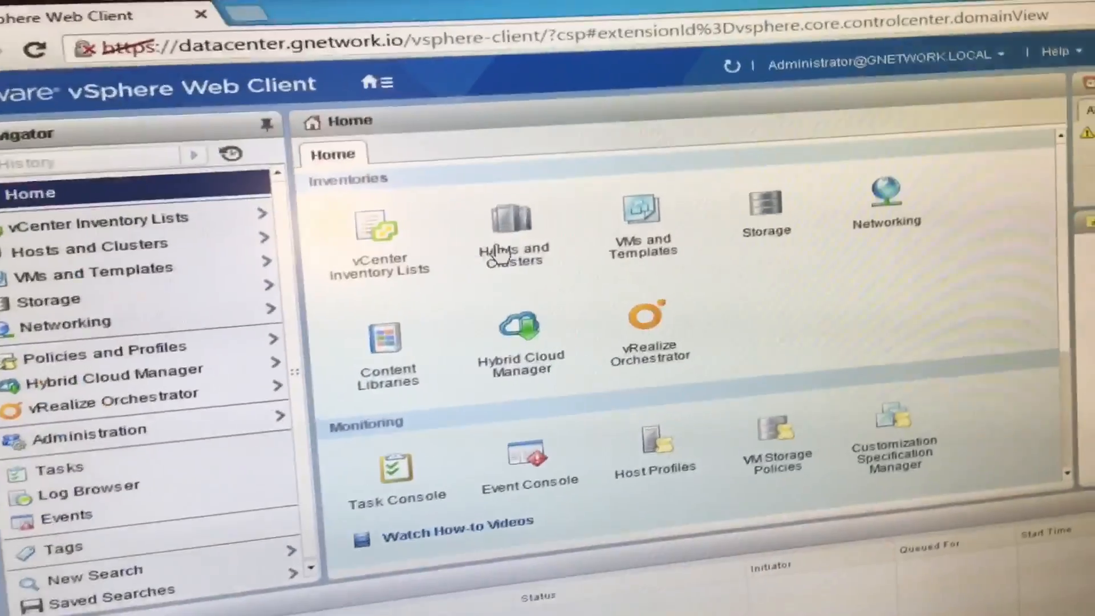
Open Hosts and Clusters and view the Summary of vCenter 172.20.1.200.
left_click(510, 230)
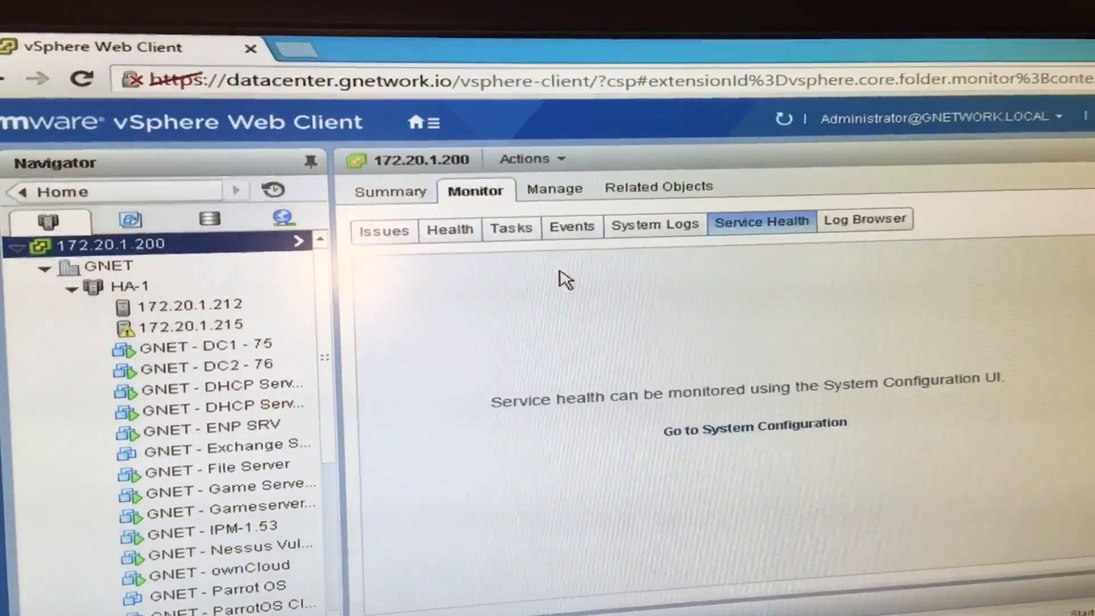
left_click(390, 190)
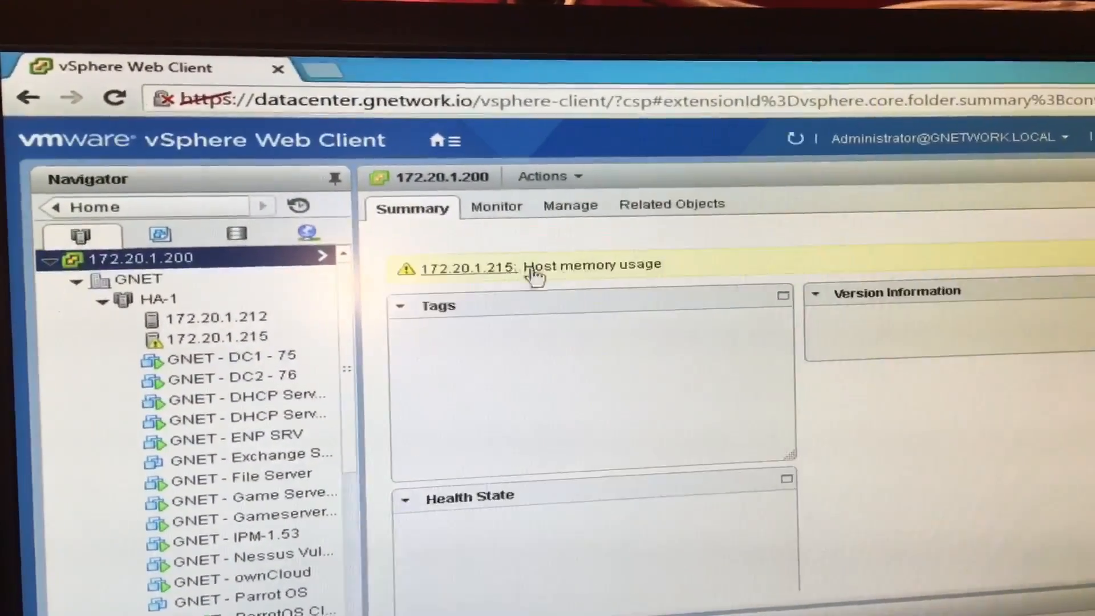
left_click(467, 267)
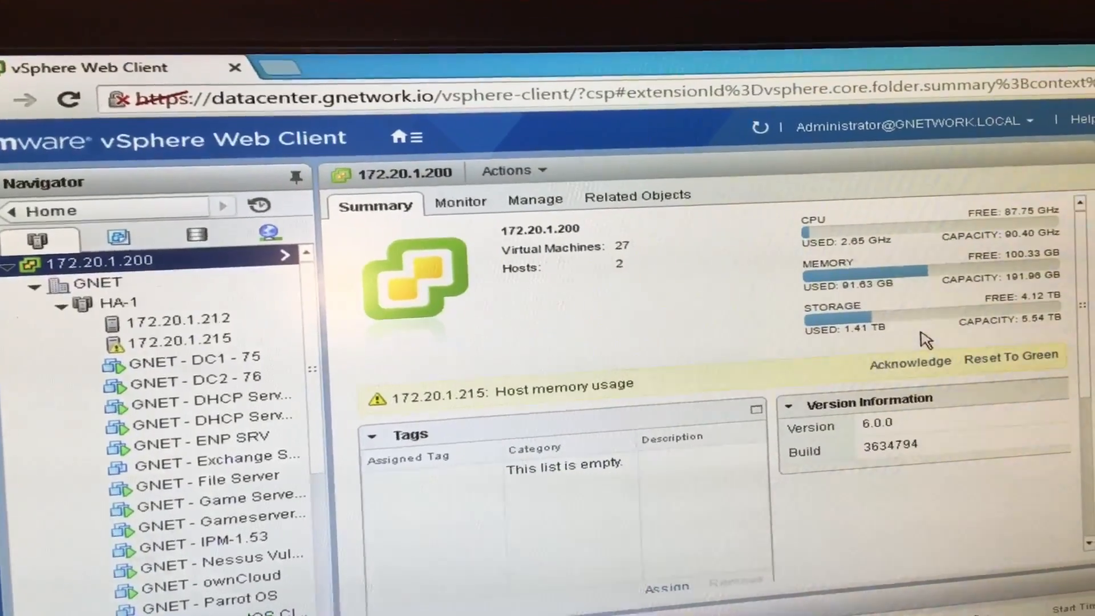